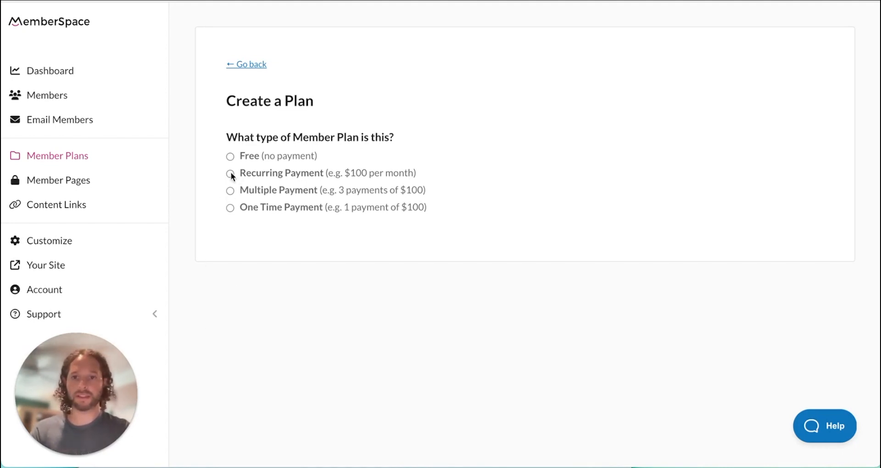
# Step: Choose Recurring Payment, name it Recurring Payment Plan, and set 10 USD every 1 month
pyautogui.click(230, 174)
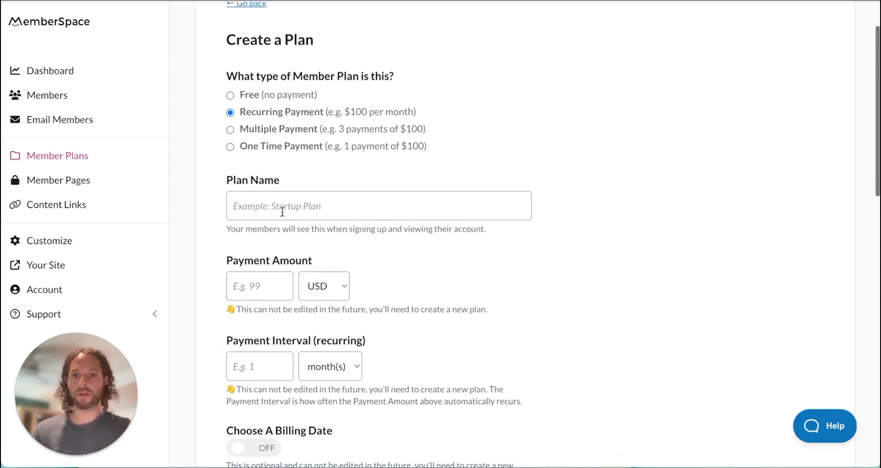
pyautogui.write('Recurring Payment')
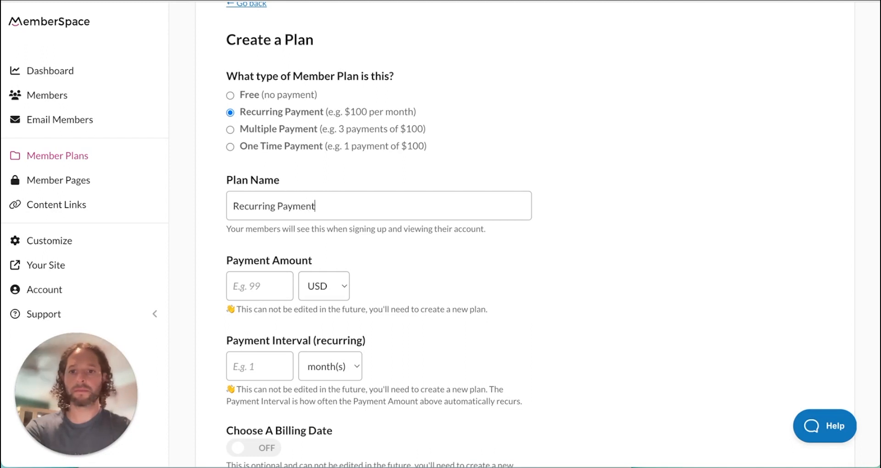
pyautogui.click(259, 286)
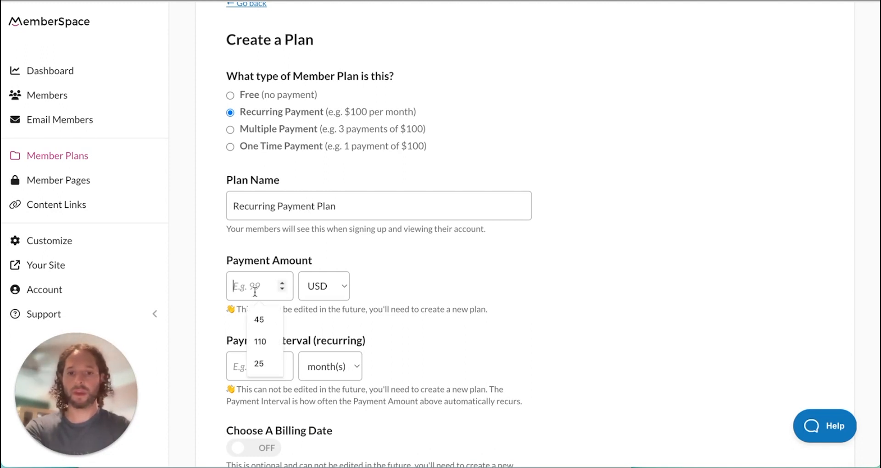
pyautogui.write('10')
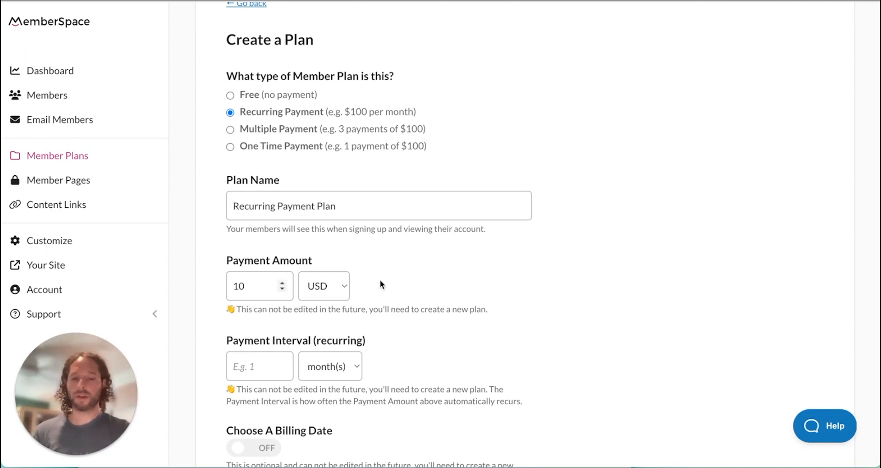
pyautogui.click(323, 287)
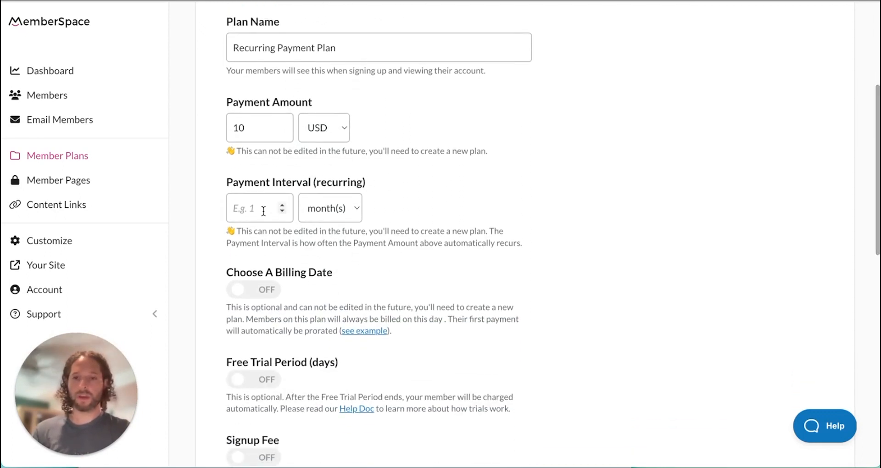
pyautogui.write('1')
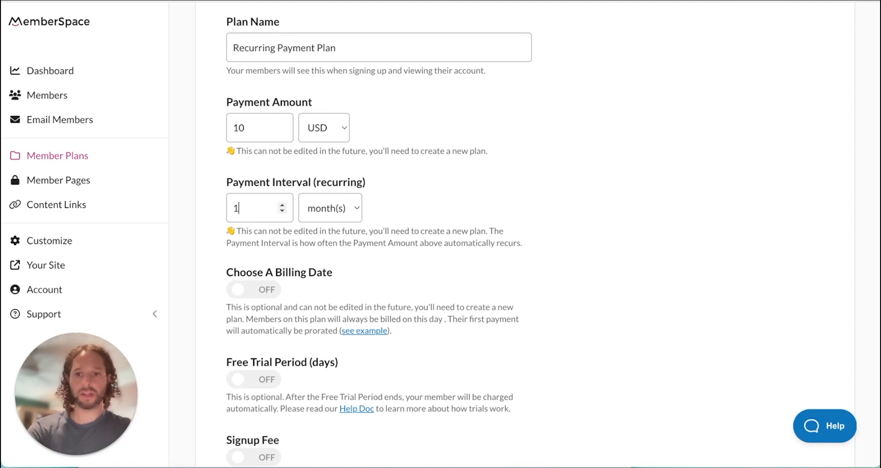
pyautogui.moveTo(274, 162)
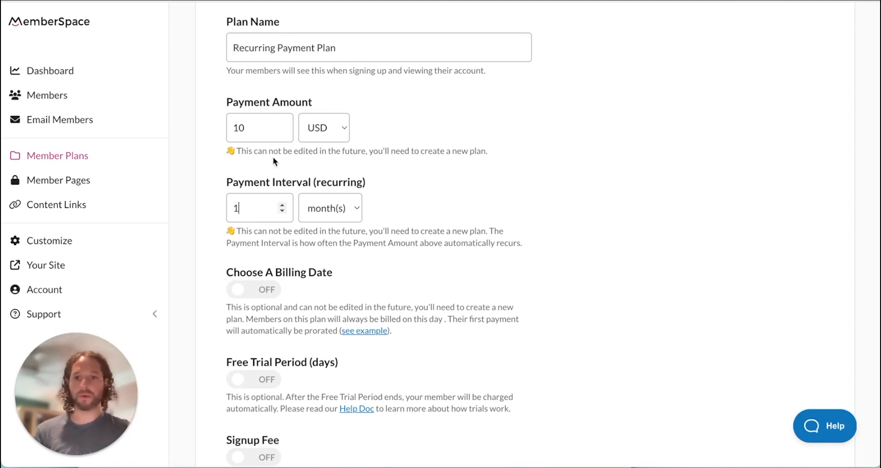
# Step: Leave the optional settings untouched and create the Recurring Payment Plan
pyautogui.scroll(-3)
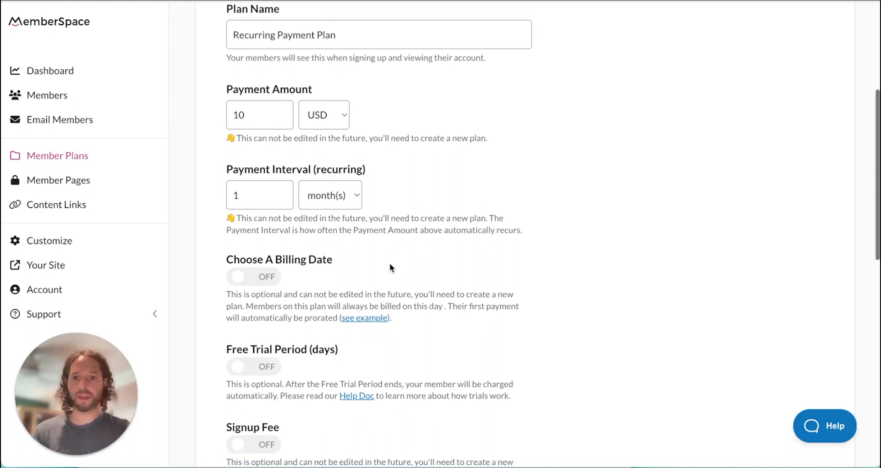
pyautogui.scroll(-3)
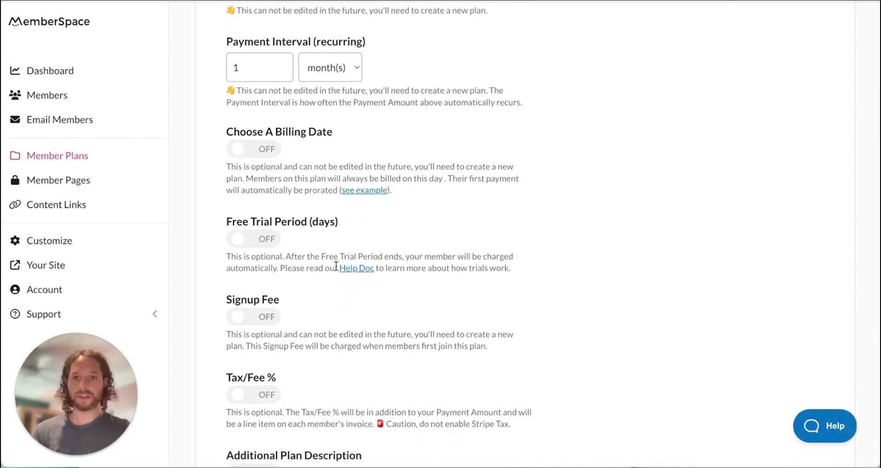
pyautogui.scroll(-3)
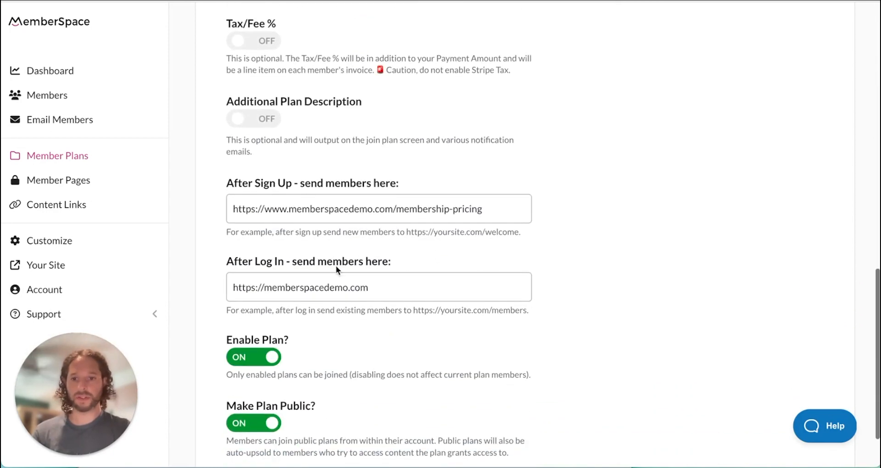
pyautogui.scroll(-3)
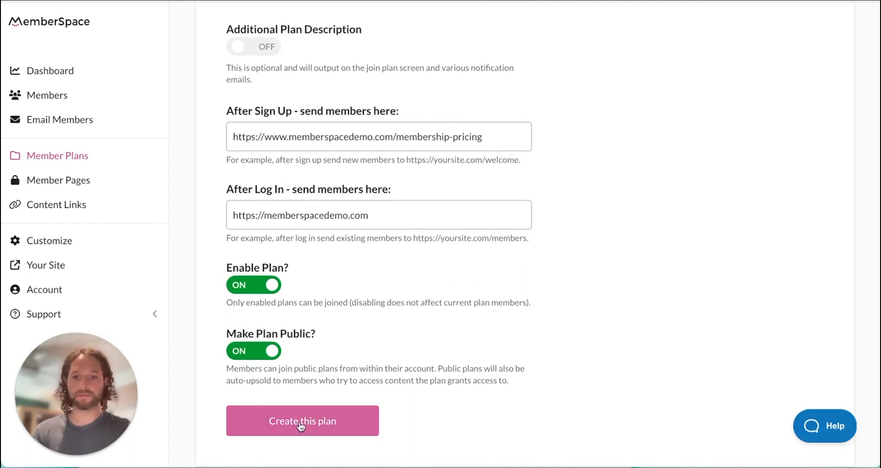
pyautogui.click(302, 421)
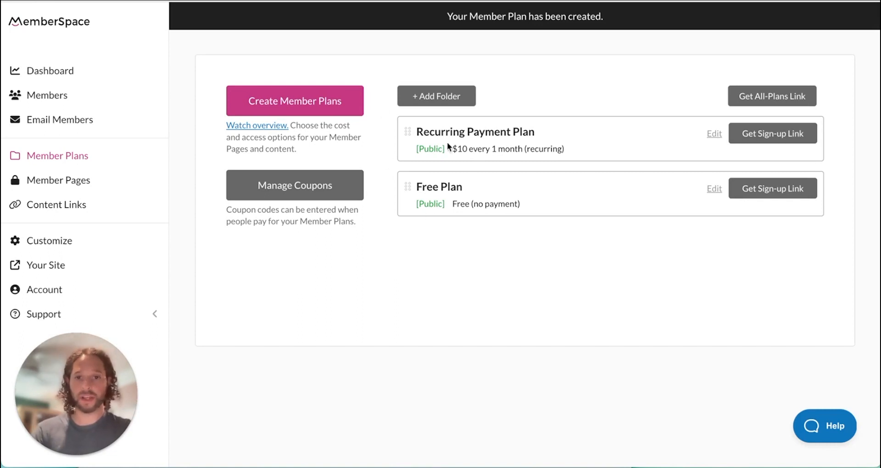
pyautogui.moveTo(378, 86)
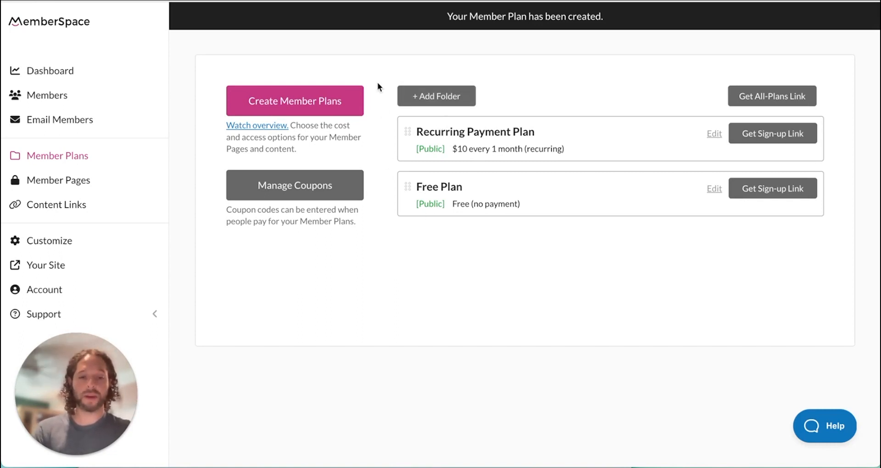
pyautogui.moveTo(783, 120)
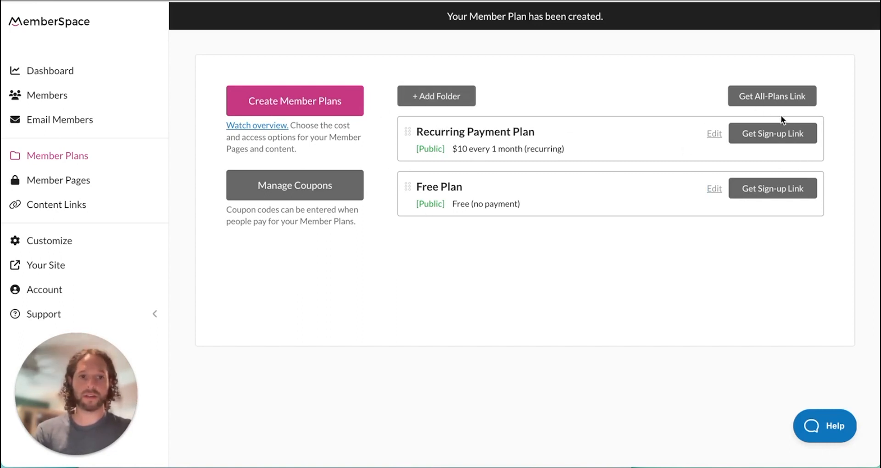
# Step: Reveal and copy the sign-up link for Recurring Payment Plan
pyautogui.click(772, 134)
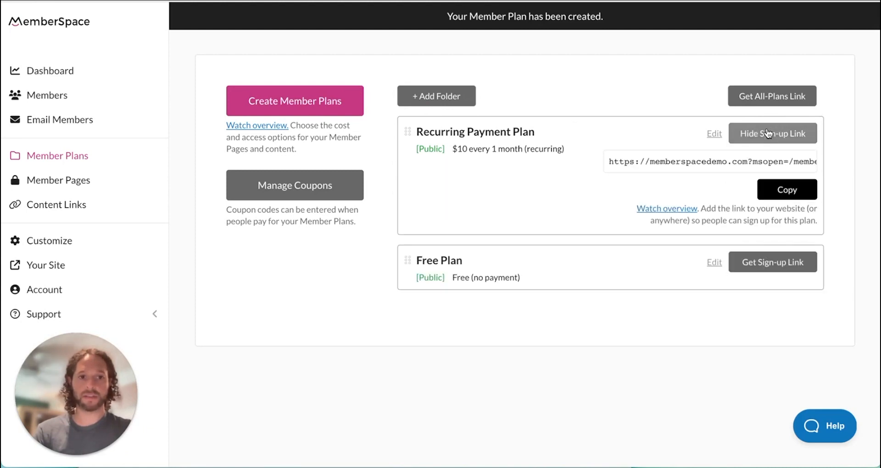
pyautogui.moveTo(745, 182)
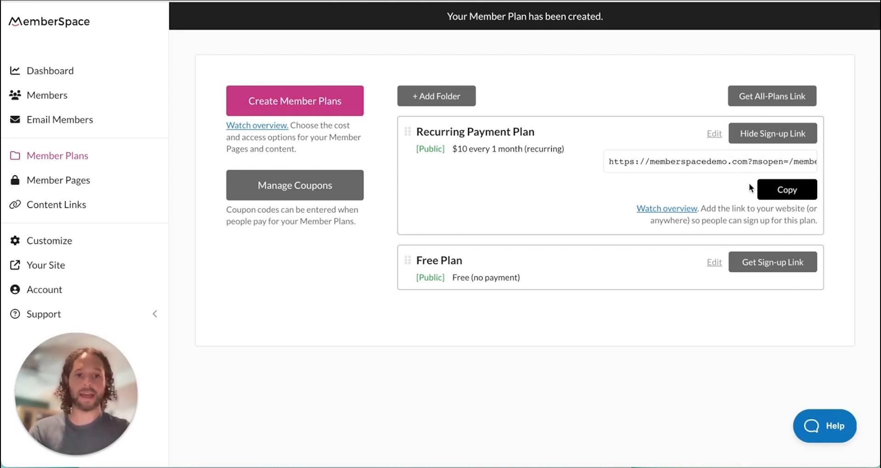
pyautogui.moveTo(791, 176)
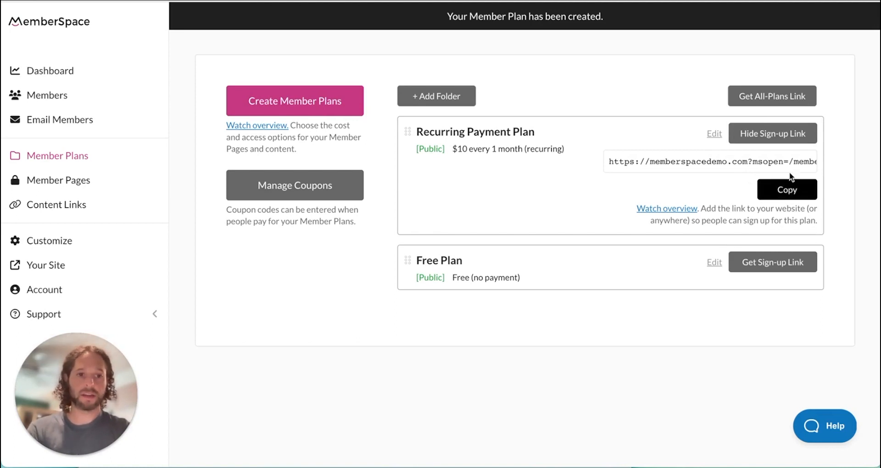
pyautogui.click(786, 189)
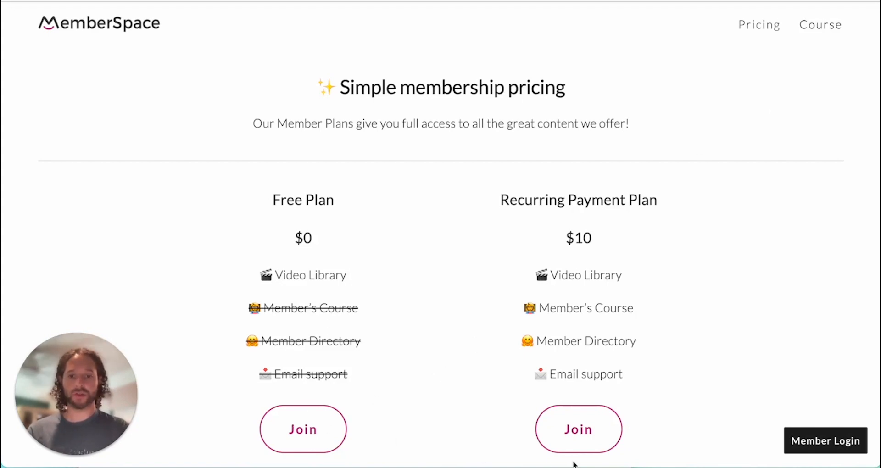
pyautogui.moveTo(288, 238)
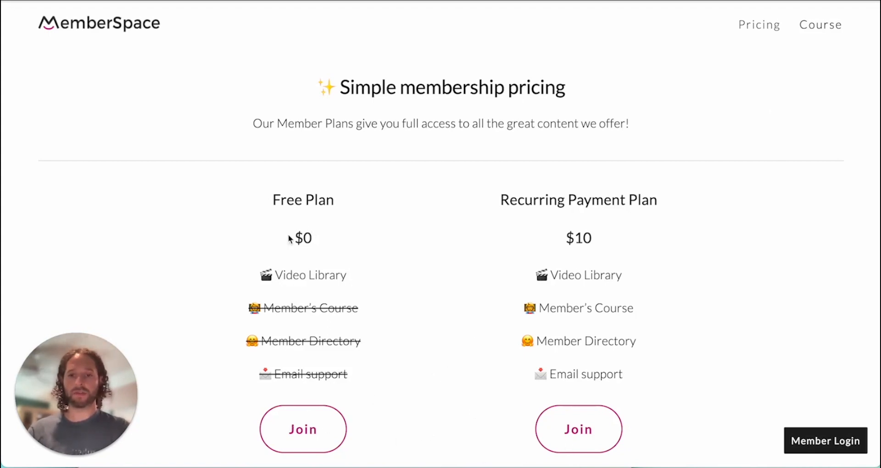
pyautogui.moveTo(585, 241)
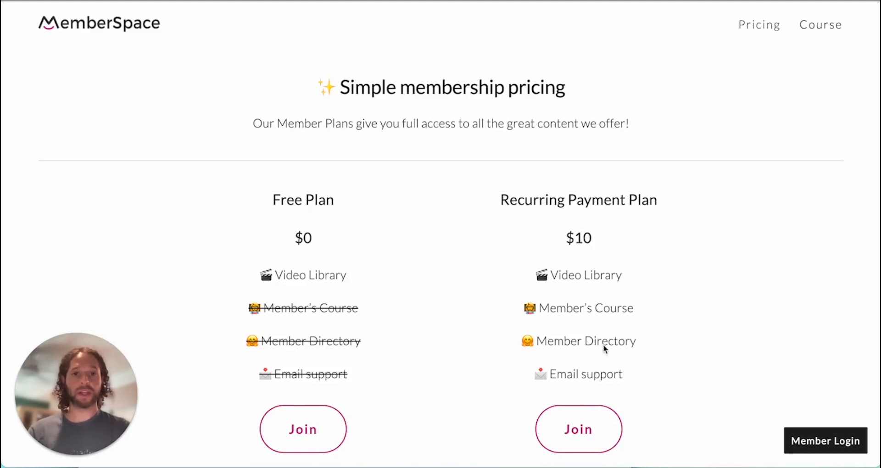
pyautogui.moveTo(618, 381)
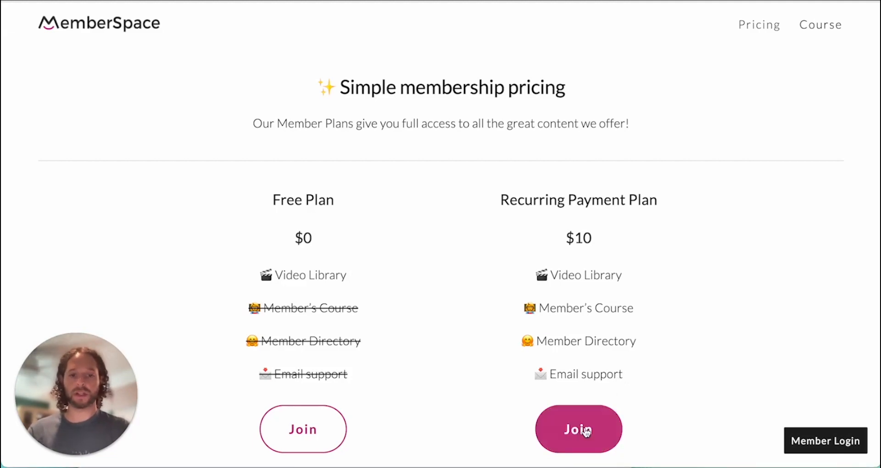
# Step: Join the Recurring Payment Plan with test name, test email and password, then continue to payment
pyautogui.click(579, 429)
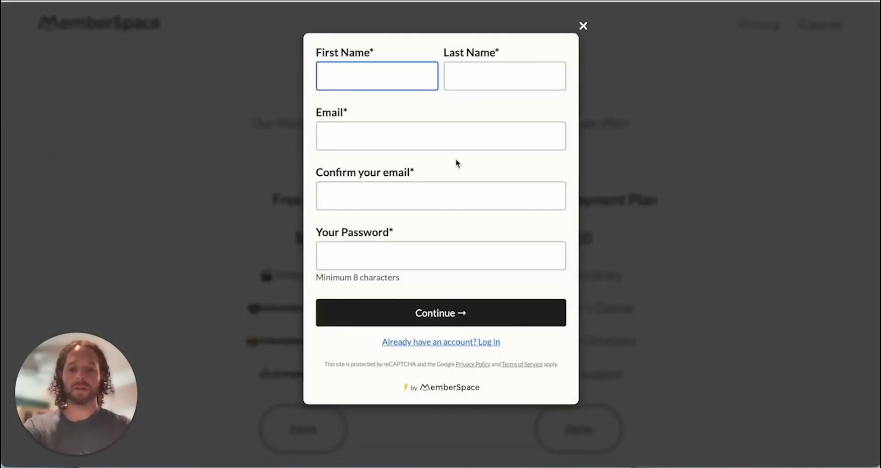
pyautogui.write('Name')
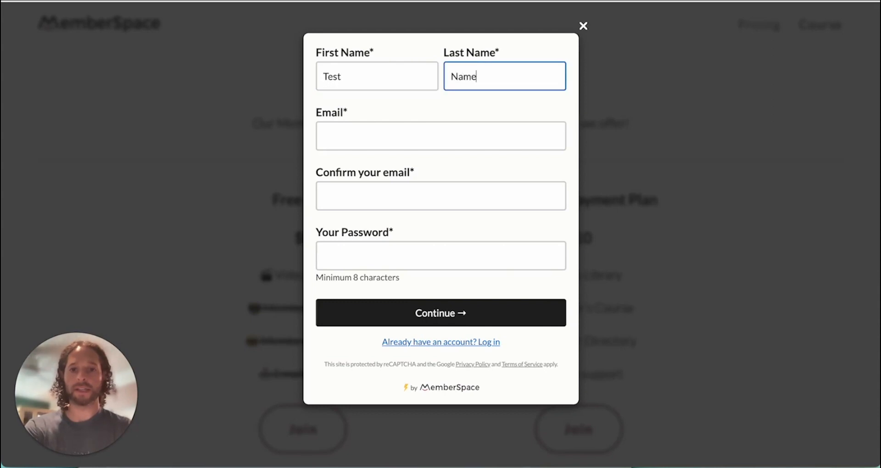
pyautogui.write('test@memberspace.com')
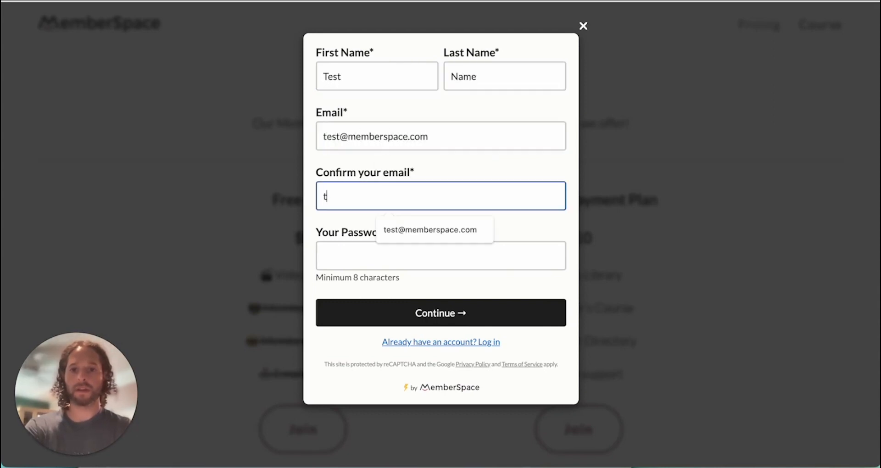
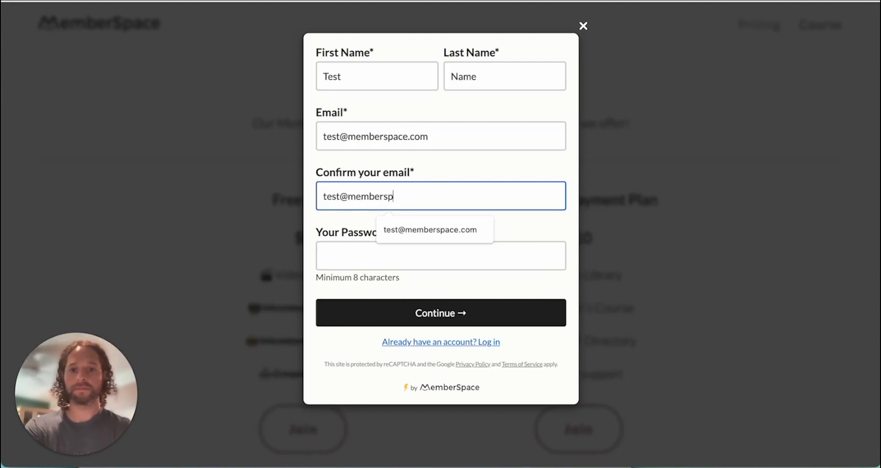
pyautogui.click(441, 255)
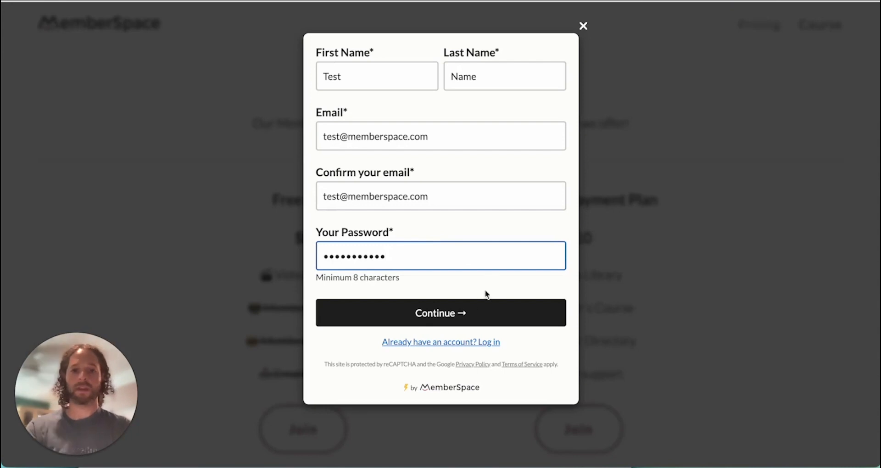
pyautogui.click(440, 313)
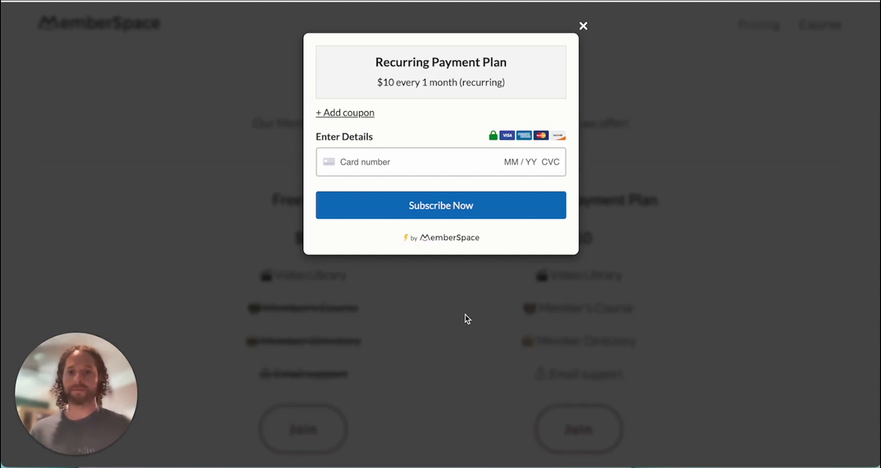
# Step: Subscribe to the Recurring Payment Plan at $10 every 1 month with the test card
pyautogui.click(441, 205)
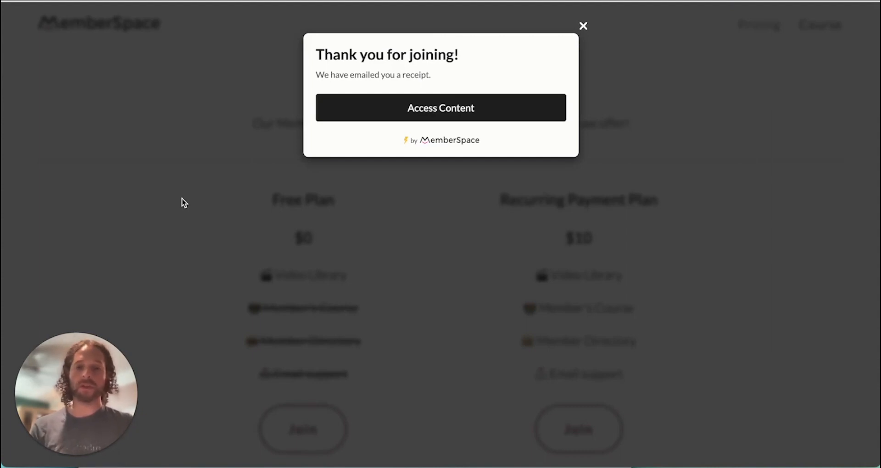
pyautogui.moveTo(434, 130)
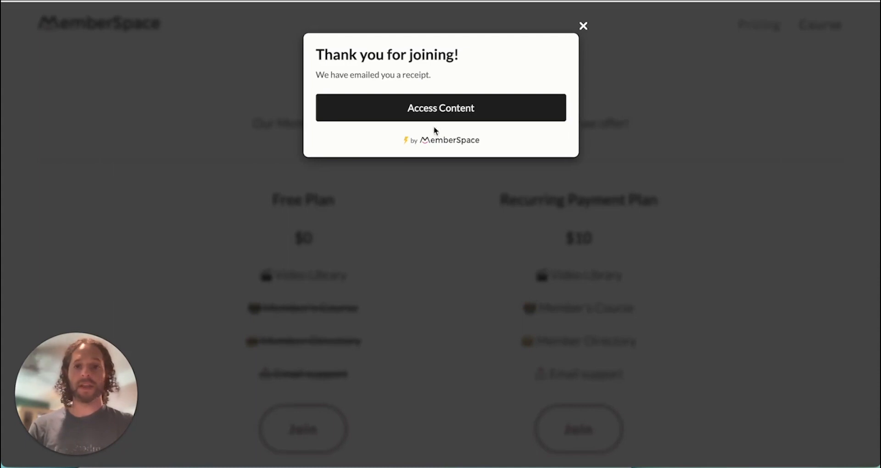
pyautogui.moveTo(453, 126)
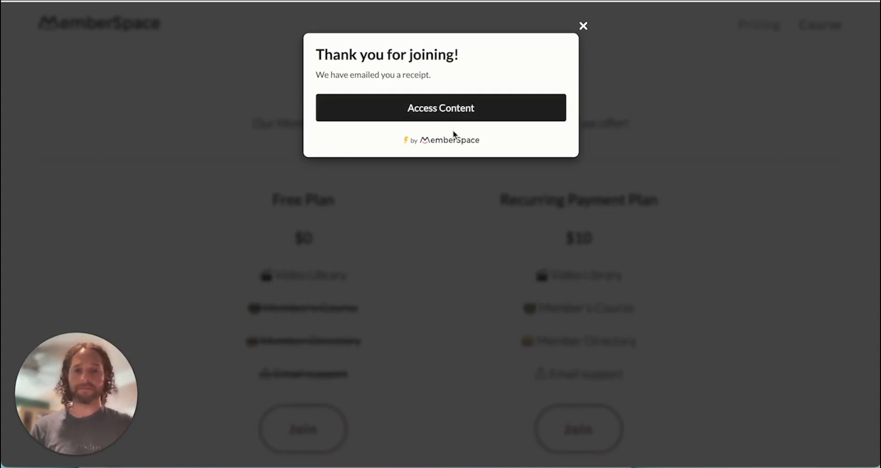
# Step: Leave the thank-you confirmation and go to the member content, landing on the homepage
pyautogui.click(584, 25)
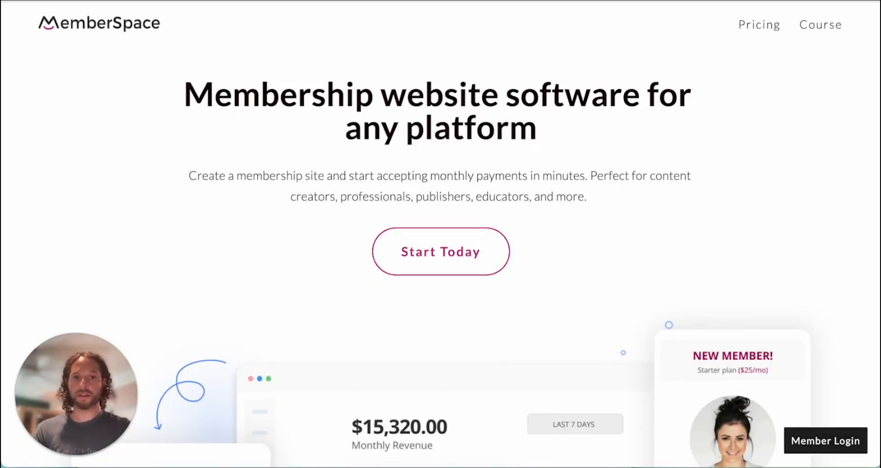
# Step: Switch from the demo site back to the MemberSpace backend's Member Pages section
pyautogui.click(820, 25)
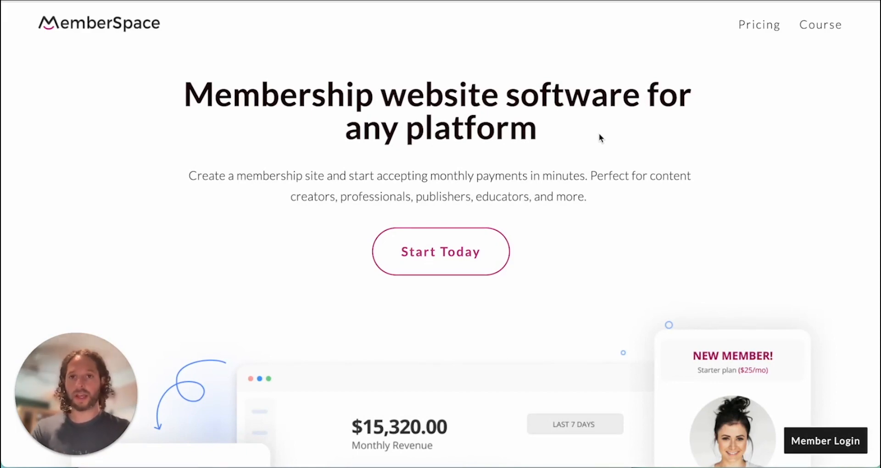
pyautogui.moveTo(874, 41)
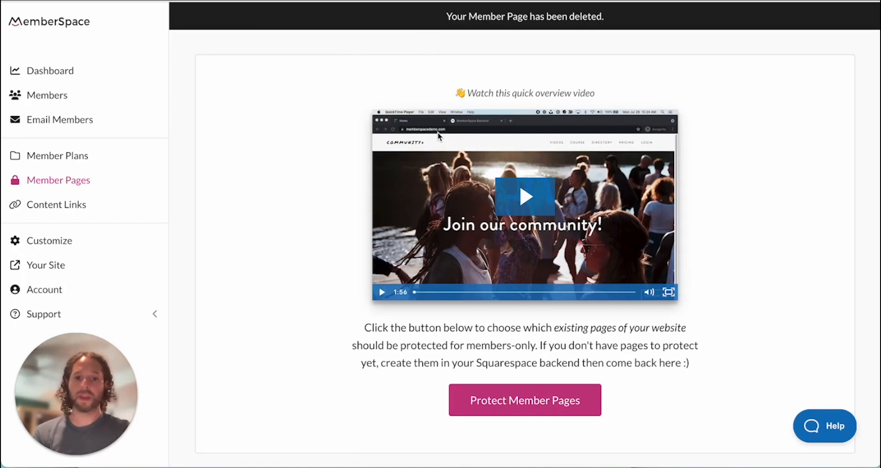
# Step: Start a new protected member page and choose /course as its URL
pyautogui.click(526, 400)
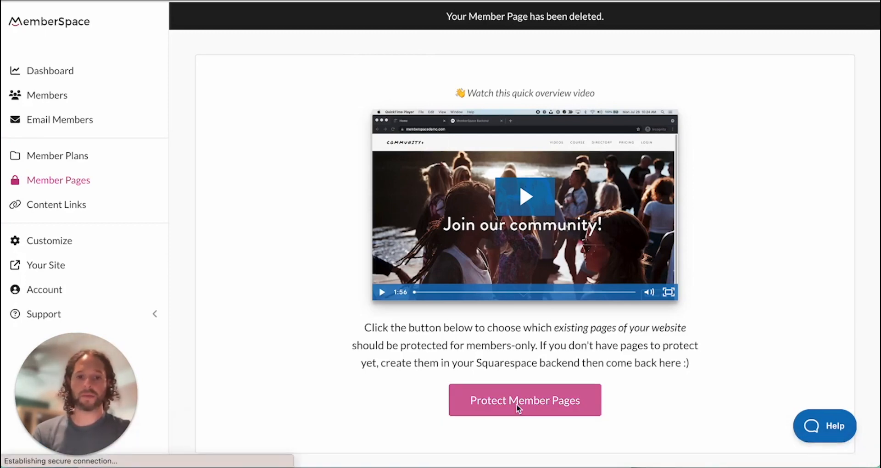
pyautogui.click(524, 401)
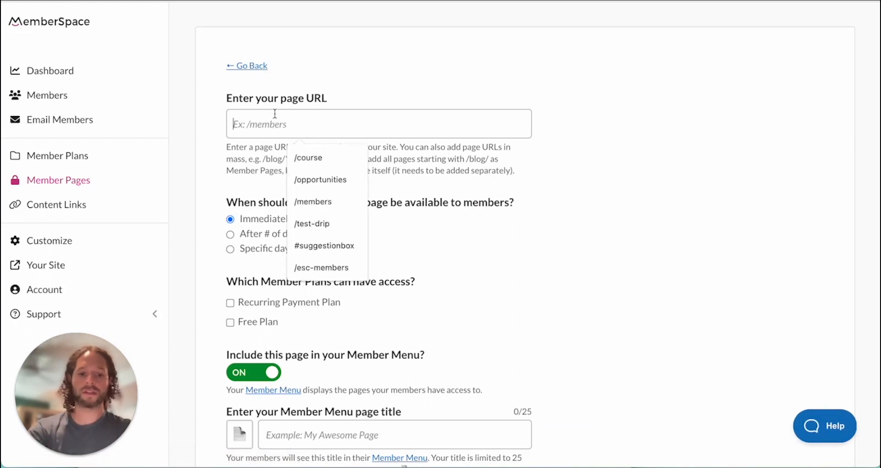
pyautogui.click(308, 157)
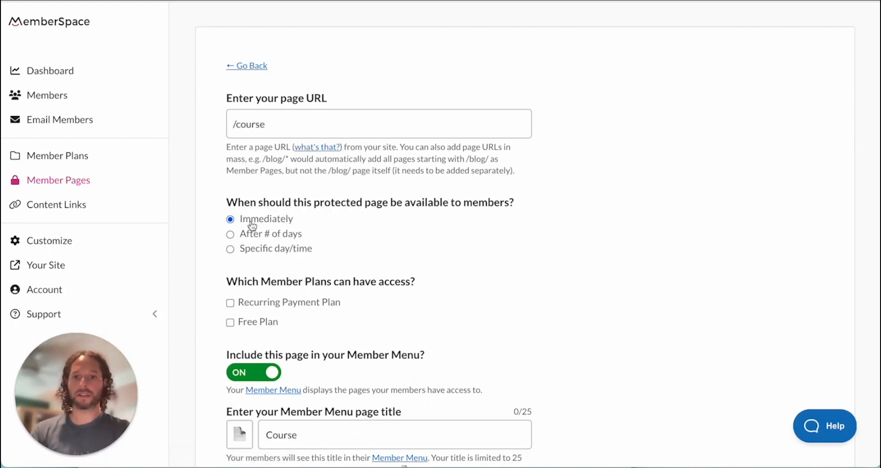
pyautogui.moveTo(346, 225)
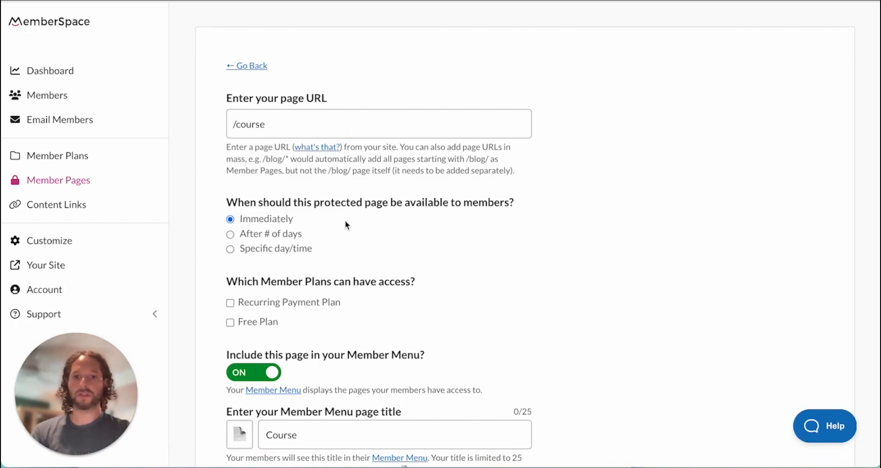
# Step: Grant access to Recurring Payment Plan members and keep /course listed in the Member Menu as Course
pyautogui.scroll(-3)
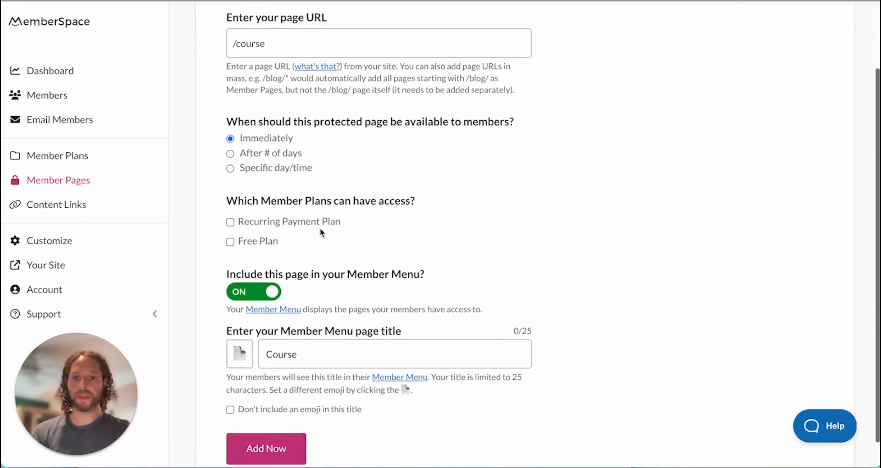
pyautogui.scroll(-3)
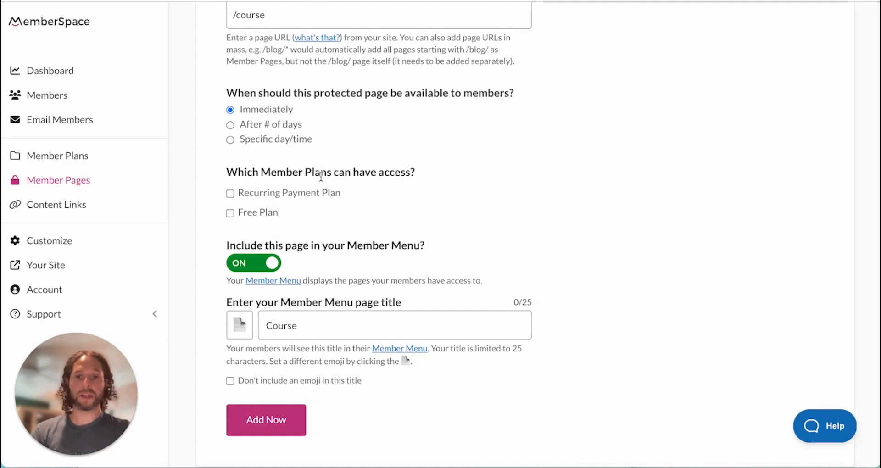
pyautogui.click(230, 193)
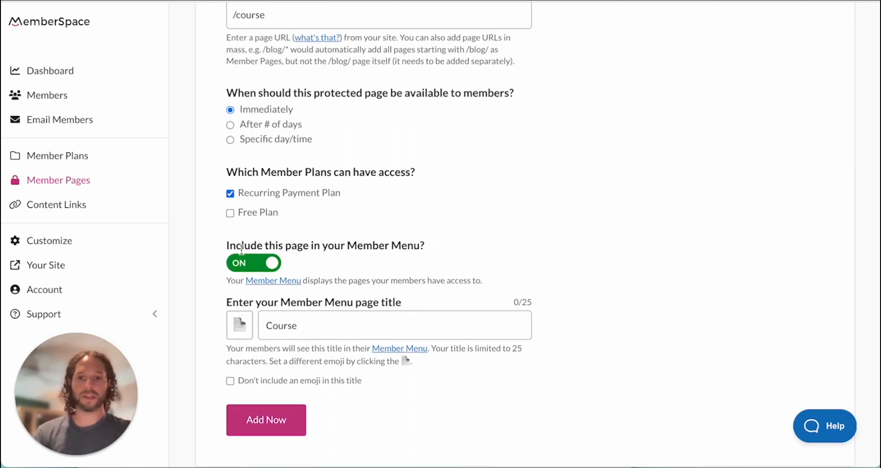
pyautogui.moveTo(282, 233)
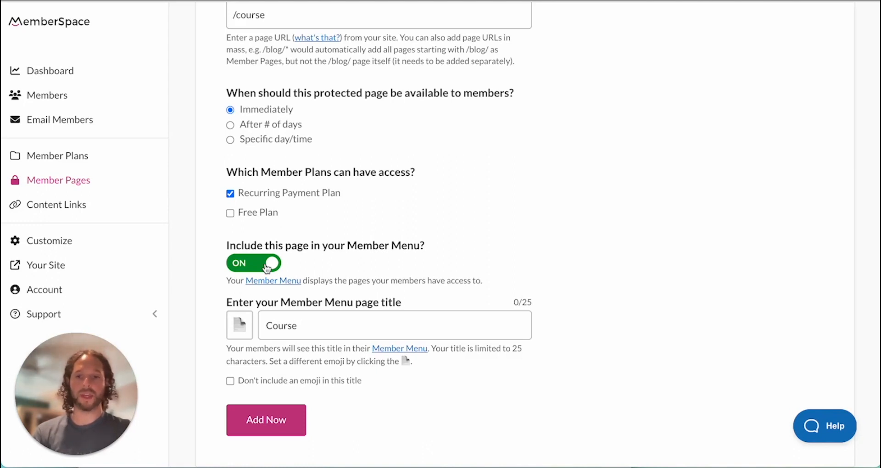
pyautogui.click(253, 262)
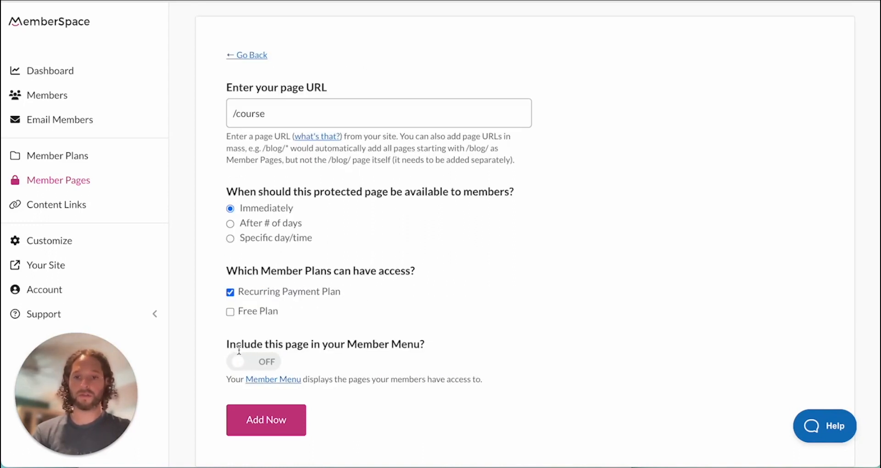
pyautogui.click(253, 361)
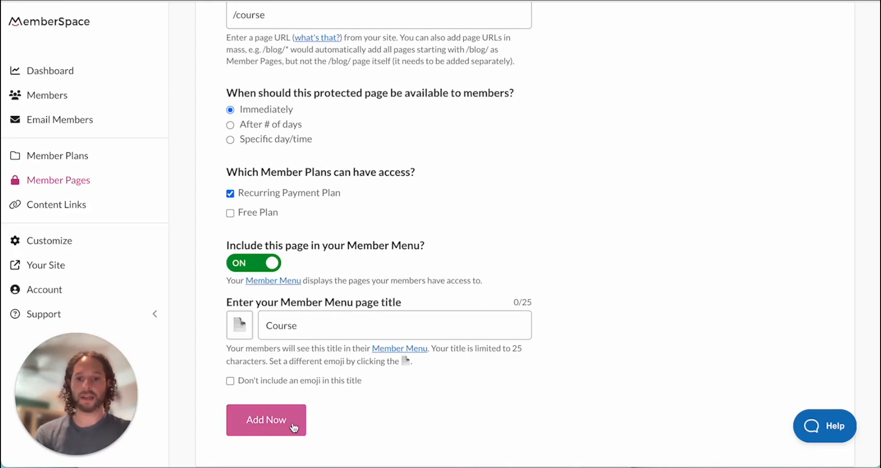
# Step: Add the /course member page so it is protected for the Recurring Payment Plan
pyautogui.click(266, 419)
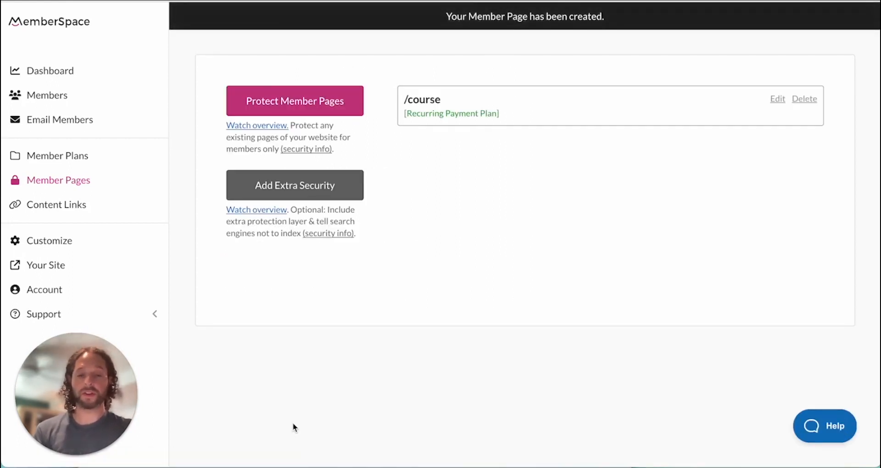
pyautogui.moveTo(392, 176)
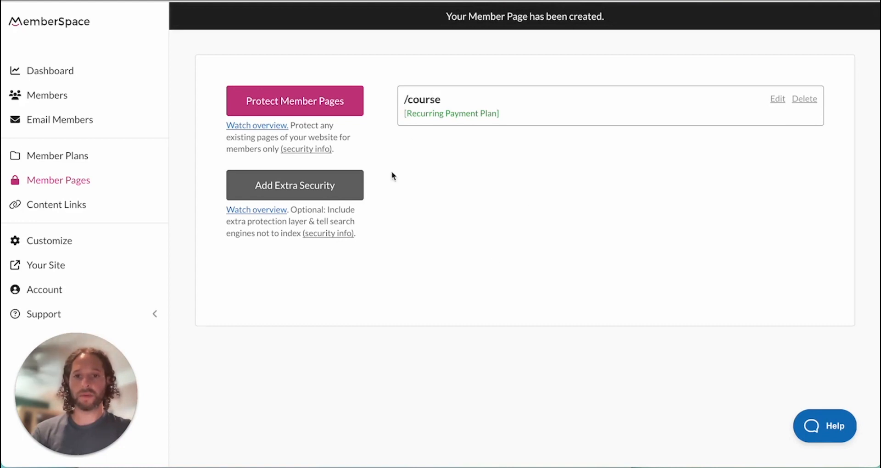
pyautogui.moveTo(486, 147)
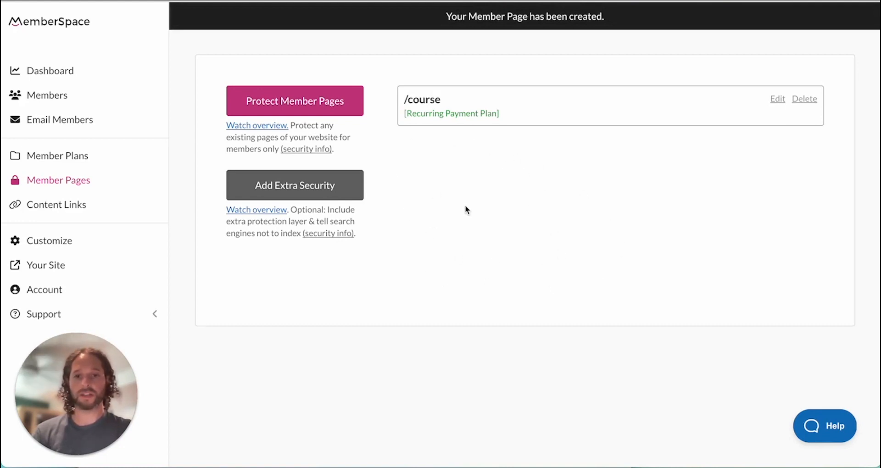
pyautogui.moveTo(439, 150)
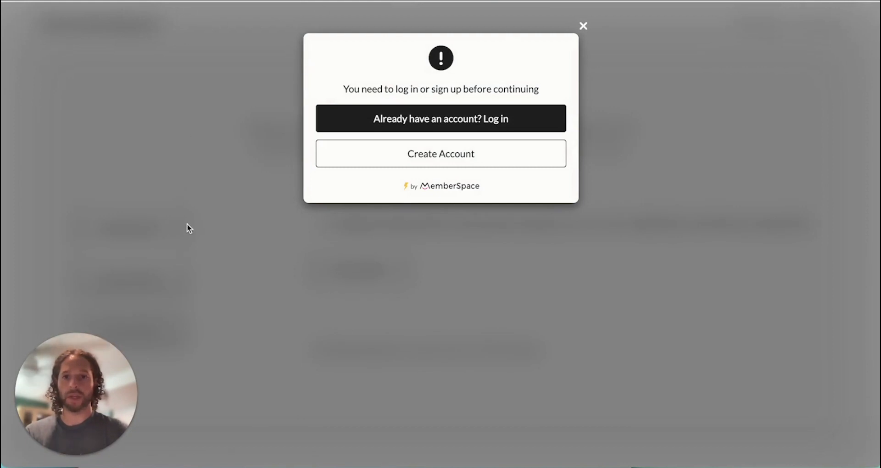
pyautogui.moveTo(391, 68)
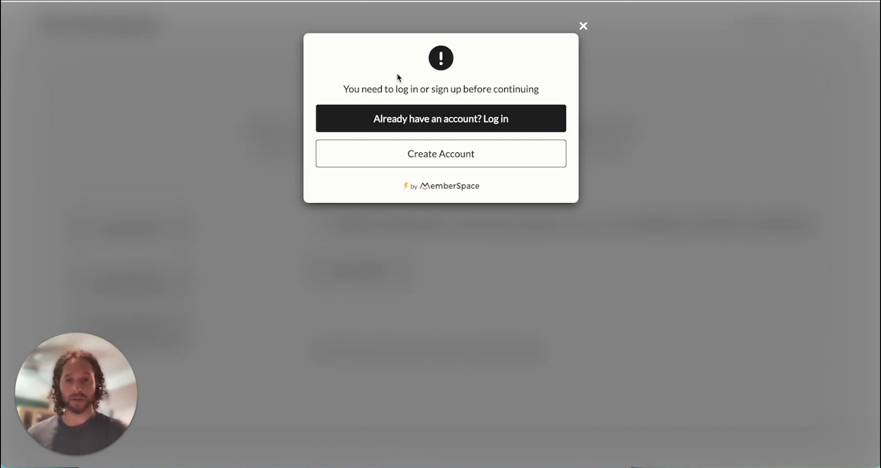
pyautogui.moveTo(436, 119)
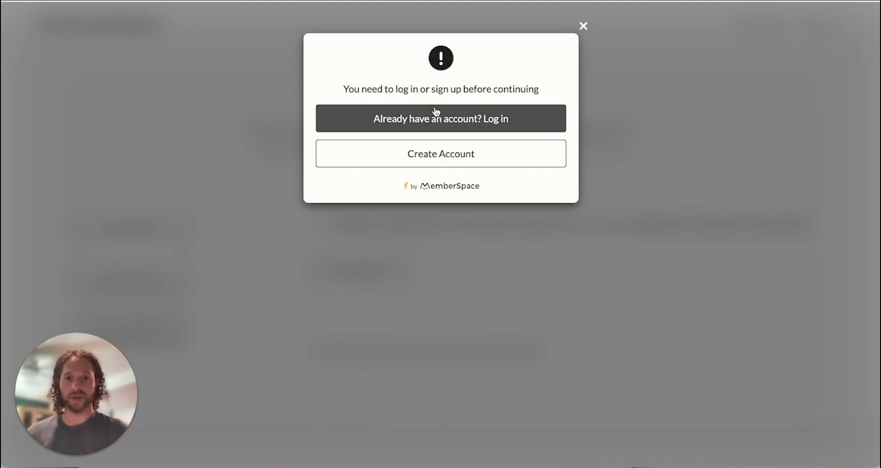
pyautogui.moveTo(479, 169)
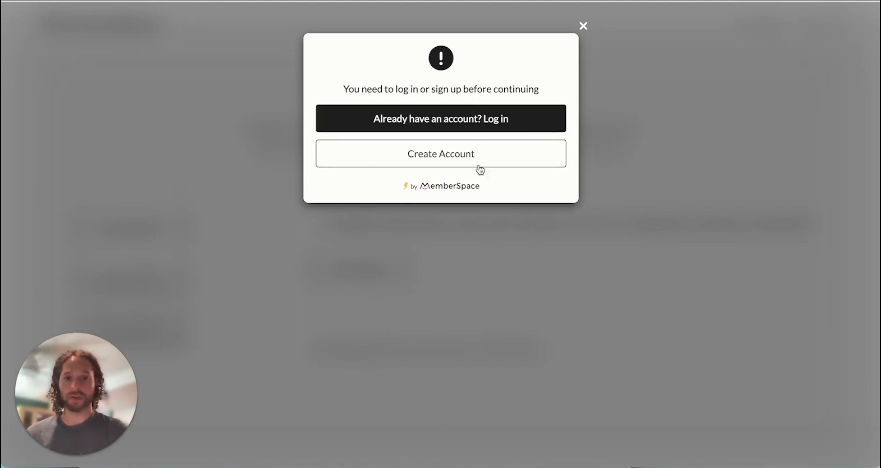
pyautogui.moveTo(586, 31)
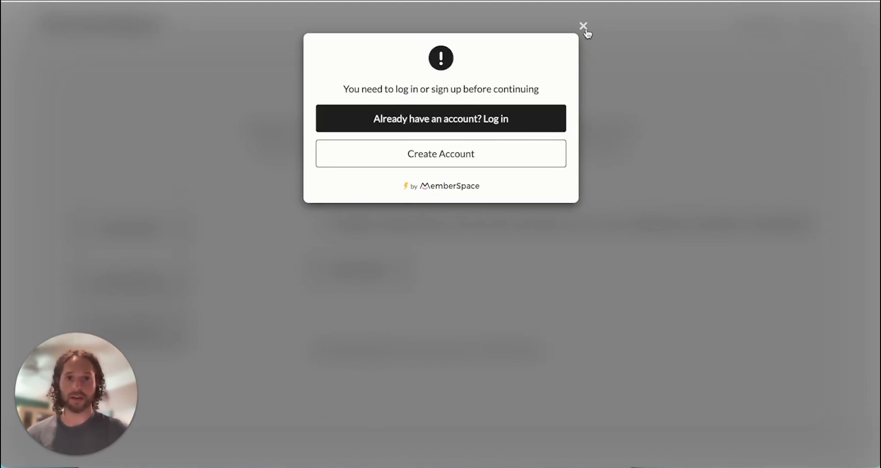
# Step: Dismiss the log-in or sign-up prompt shown on /course to a logged-out visitor
pyautogui.click(584, 26)
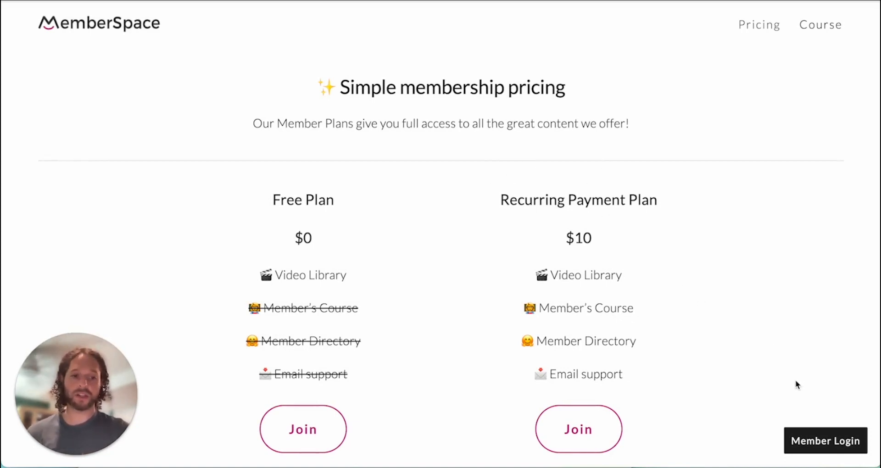
pyautogui.moveTo(820, 25)
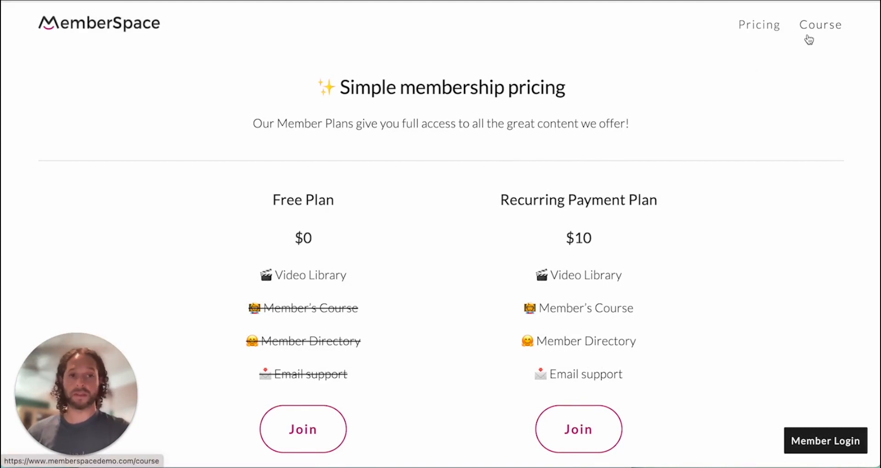
pyautogui.moveTo(855, 453)
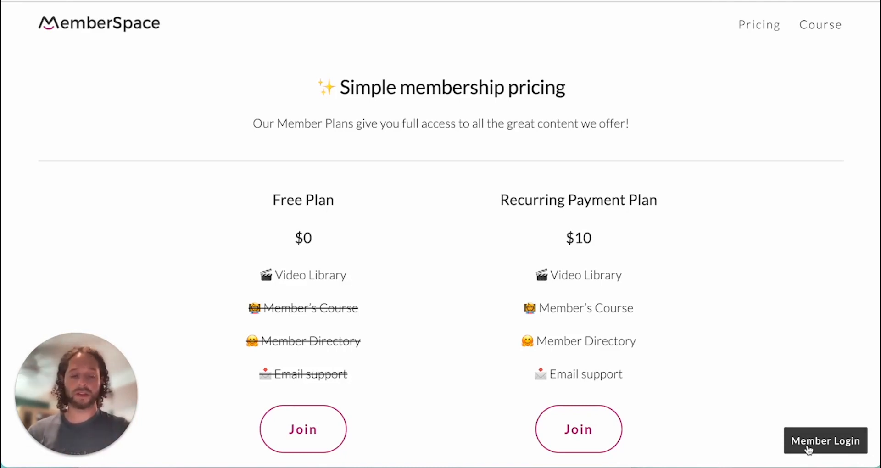
# Step: Bring up the member log-in form from the Member Login button on the pricing page
pyautogui.click(826, 441)
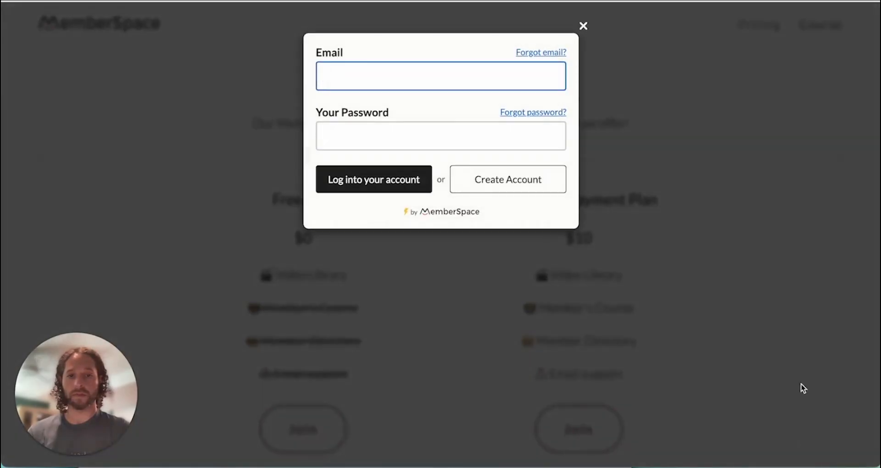
# Step: Log in with the saved test-member email and password, landing on the Member's Course page
pyautogui.click(582, 26)
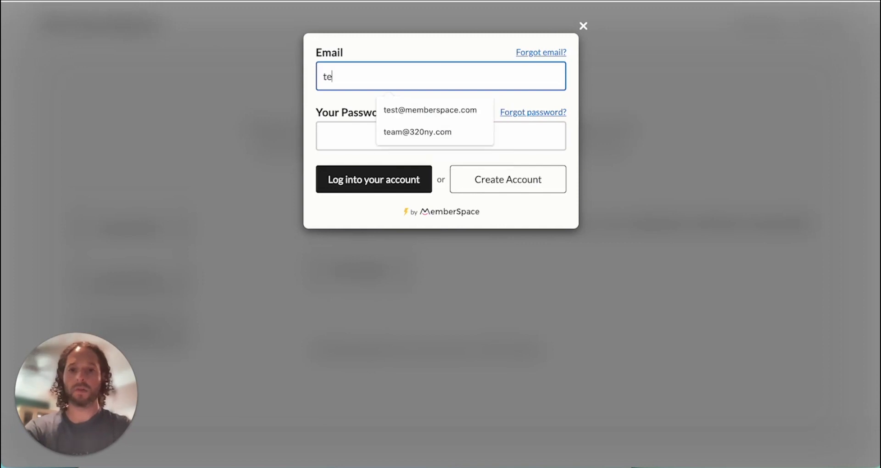
pyautogui.click(430, 109)
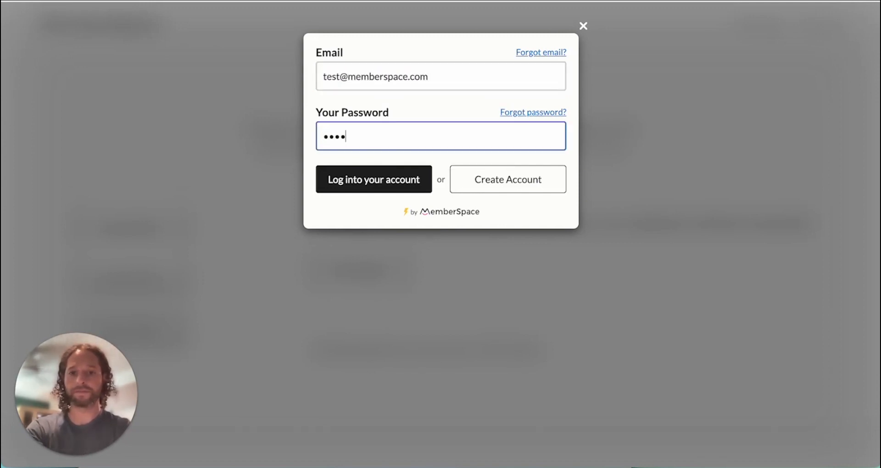
pyautogui.click(373, 179)
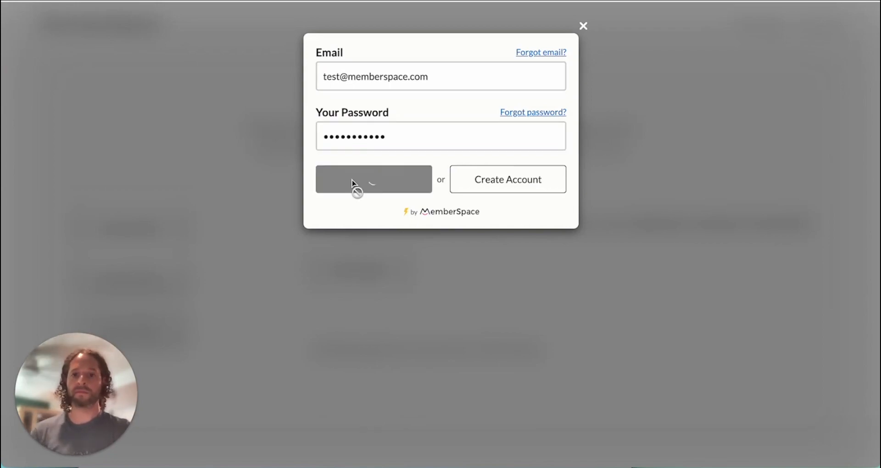
pyautogui.click(373, 179)
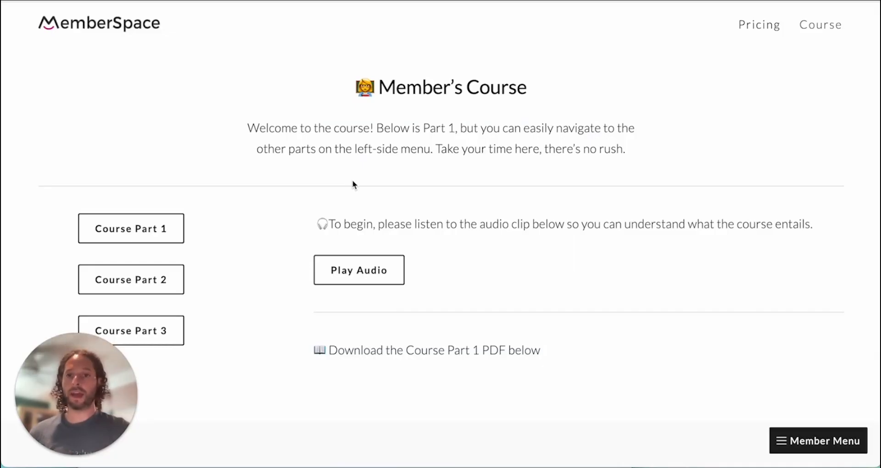
pyautogui.moveTo(170, 305)
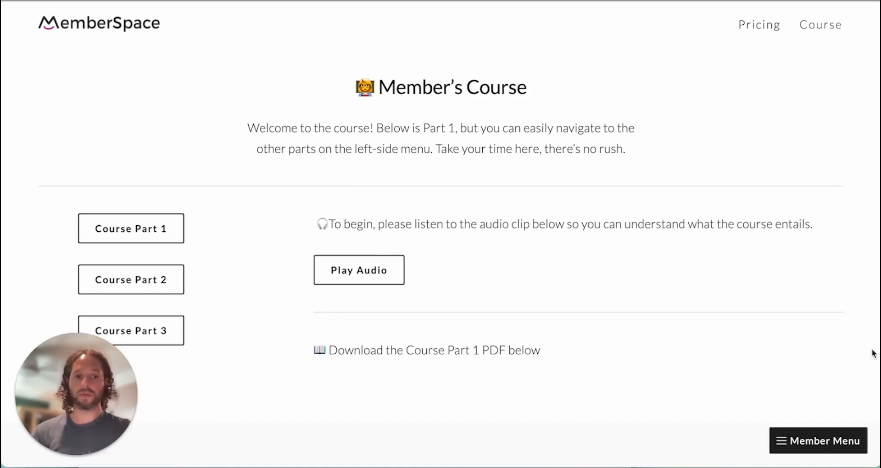
# Step: Show the Member Menu panel with Your Account and the Course link over the course page
pyautogui.click(818, 441)
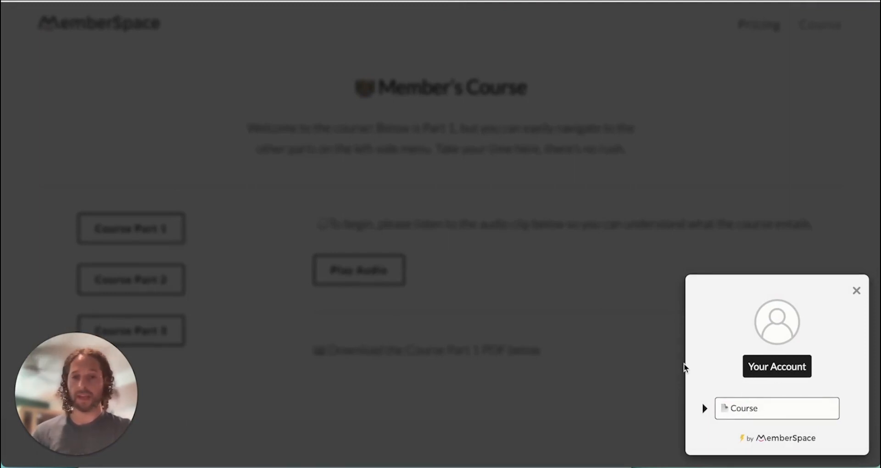
# Step: View Your Account showing the paid Recurring Payment Plan, billing options and profile
pyautogui.click(776, 366)
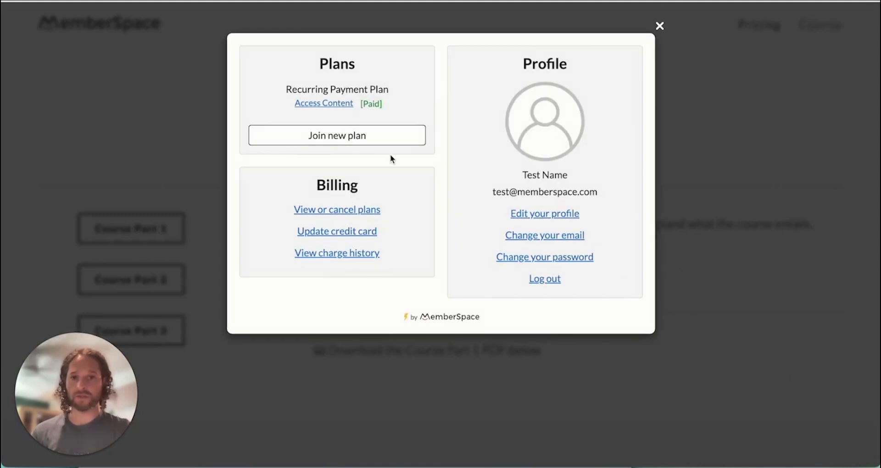
pyautogui.moveTo(320, 137)
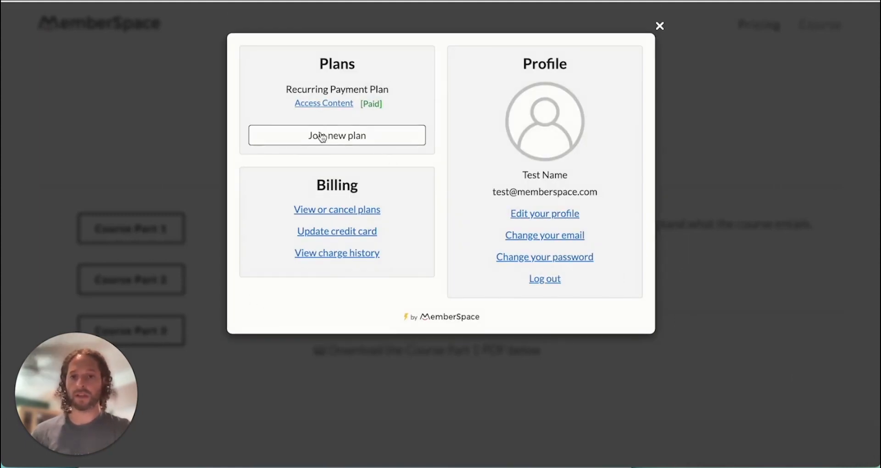